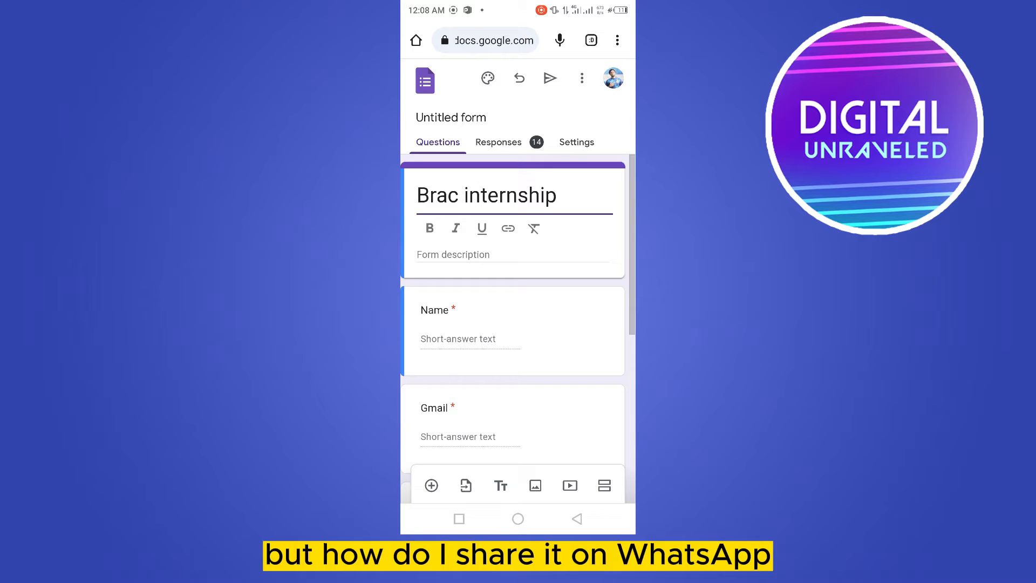
Glance at the theme settings, then bring up the Send options on the link tab showing the form's URL
{"action": "scroll", "scroll_direction": "down", "scroll_amount": 3}
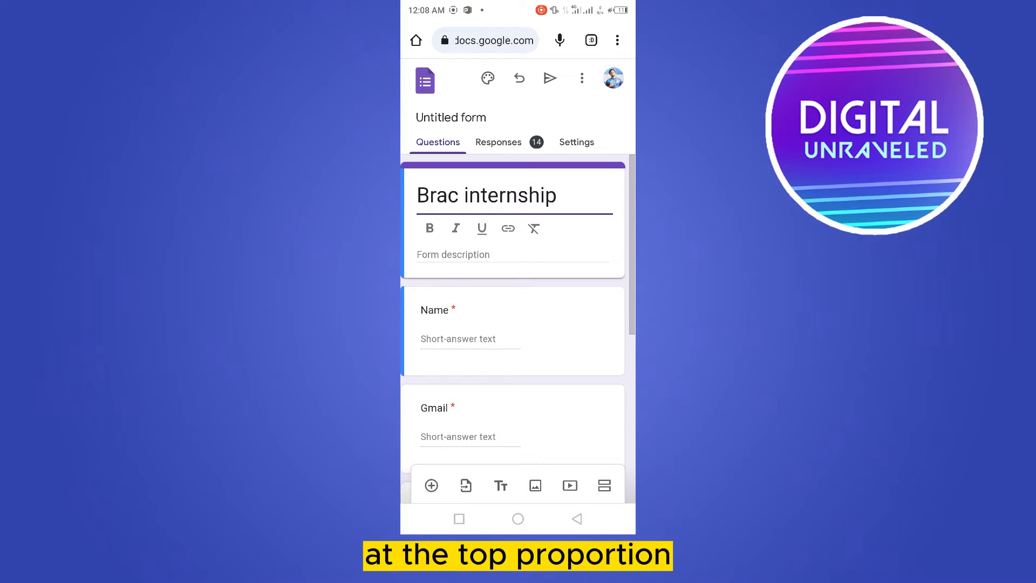
{"action": "left_click", "coordinate": [488, 78]}
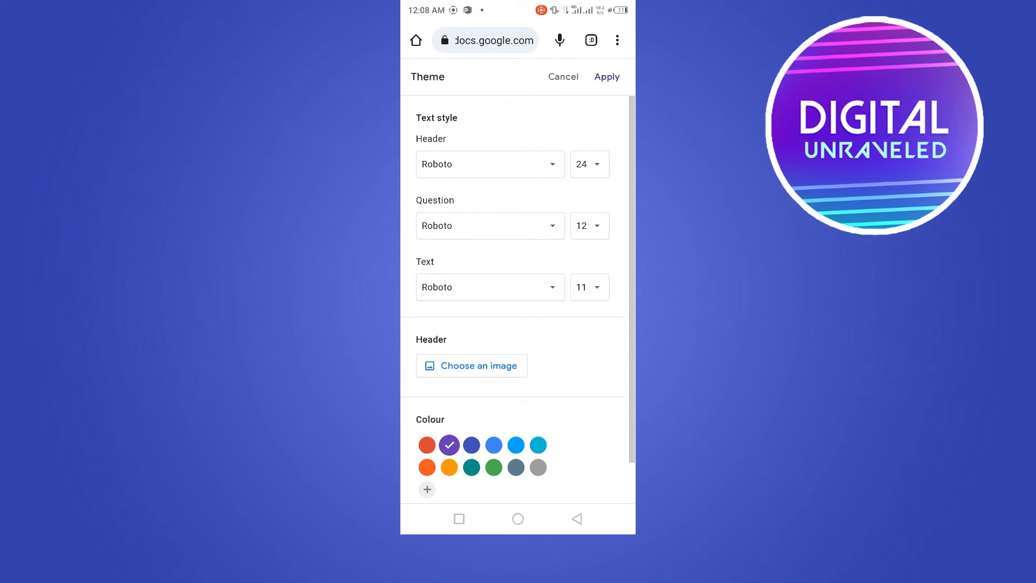
{"action": "left_click", "coordinate": [563, 76]}
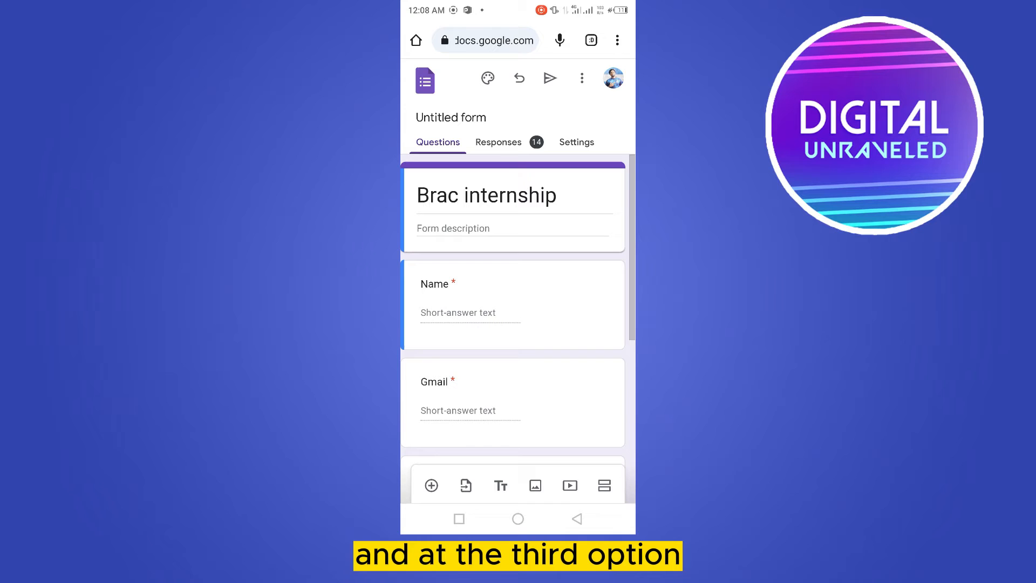
{"action": "left_click", "coordinate": [550, 79]}
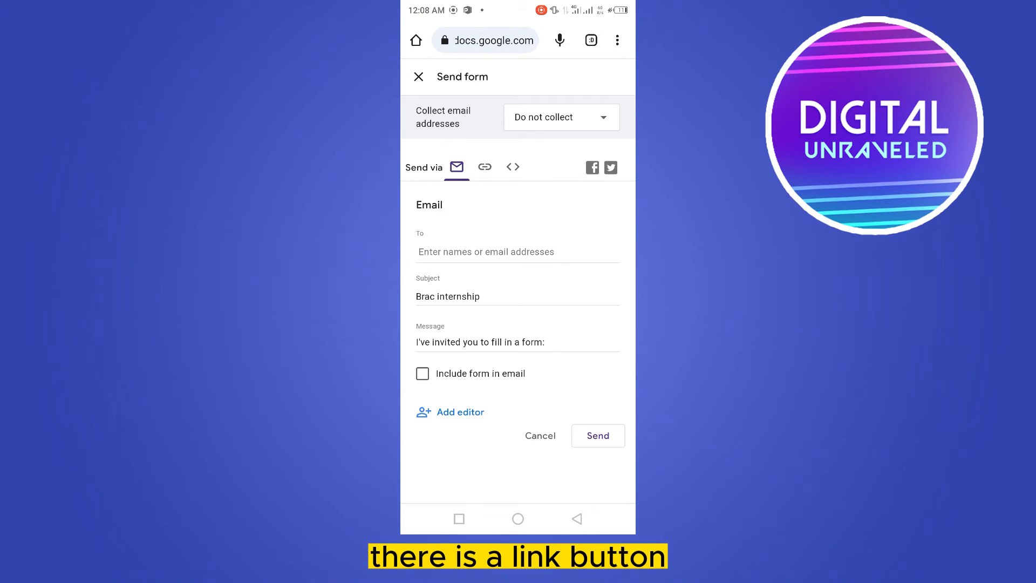
{"action": "left_click", "coordinate": [485, 167]}
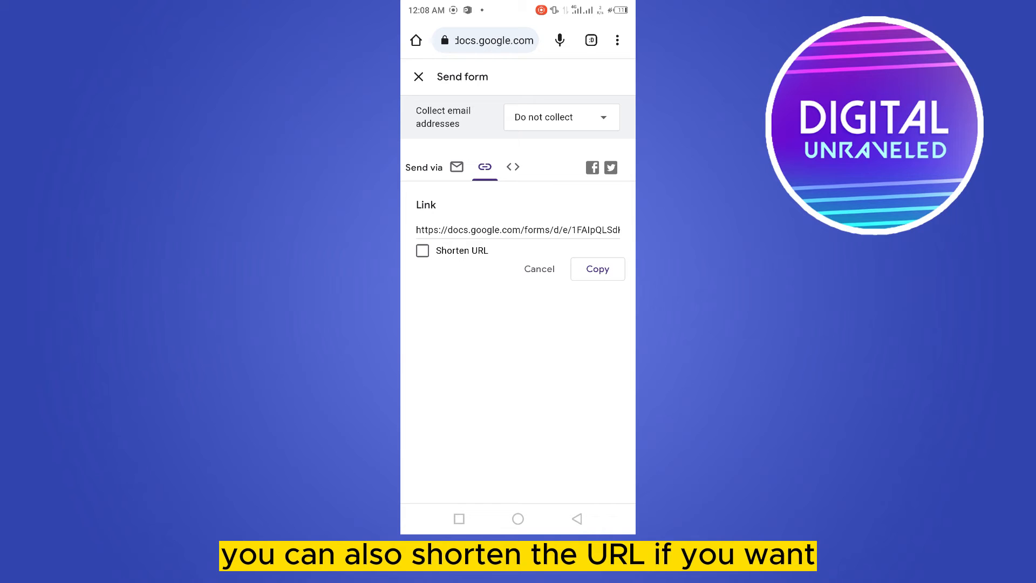
Shorten the share link to a forms.gle URL and copy it to the clipboard
{"action": "left_click", "coordinate": [422, 251]}
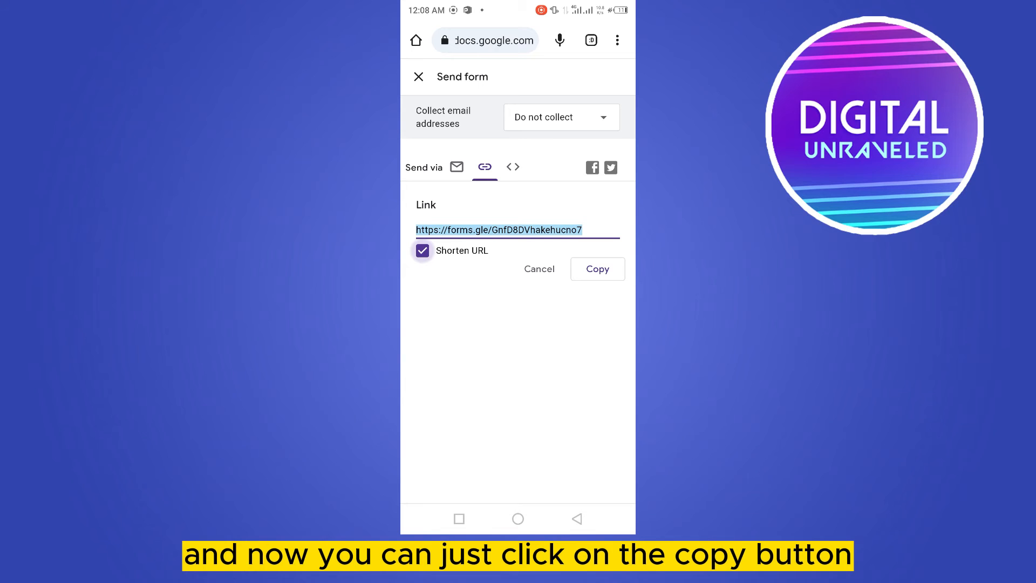
{"action": "left_click", "coordinate": [597, 269]}
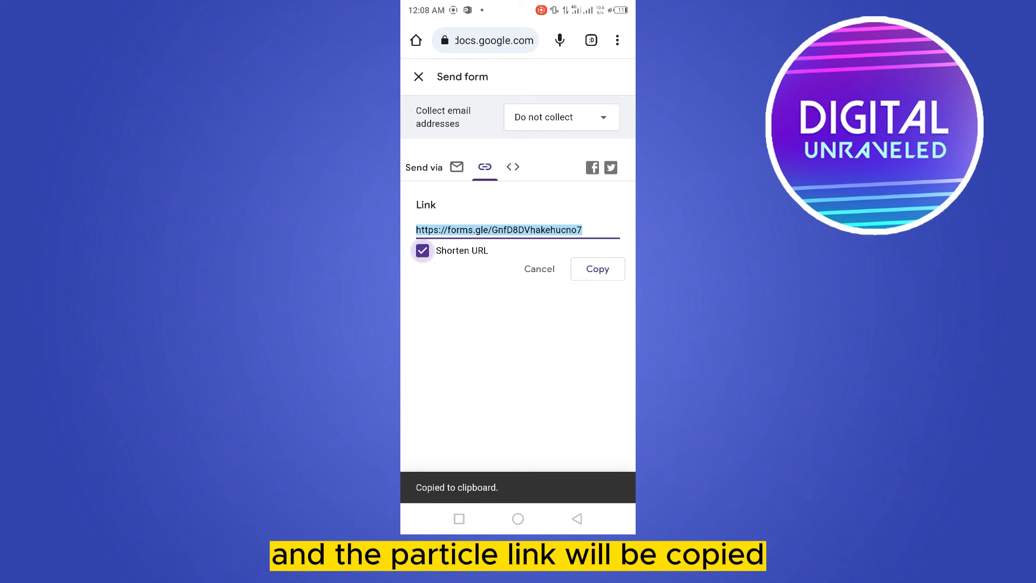